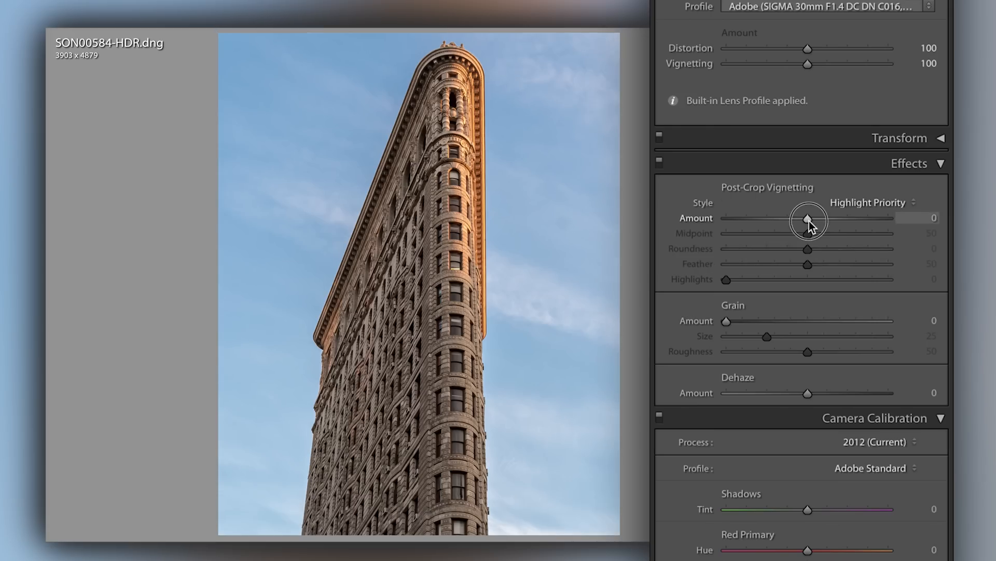
- Test white and dark post-crop vignettes, settling at a slight dark amount near -8
left_click_drag(808, 218, 804, 218)
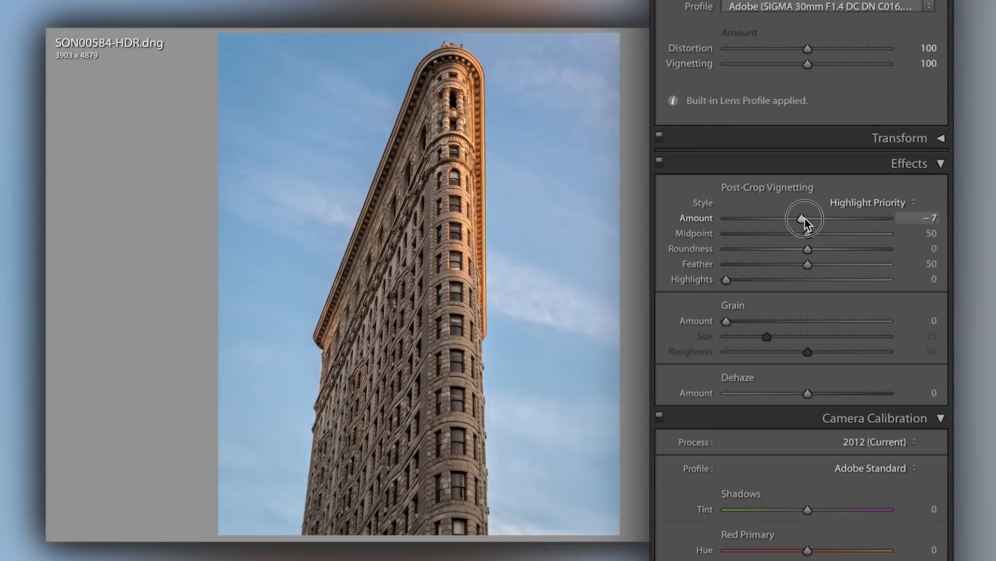
left_click_drag(804, 218, 816, 218)
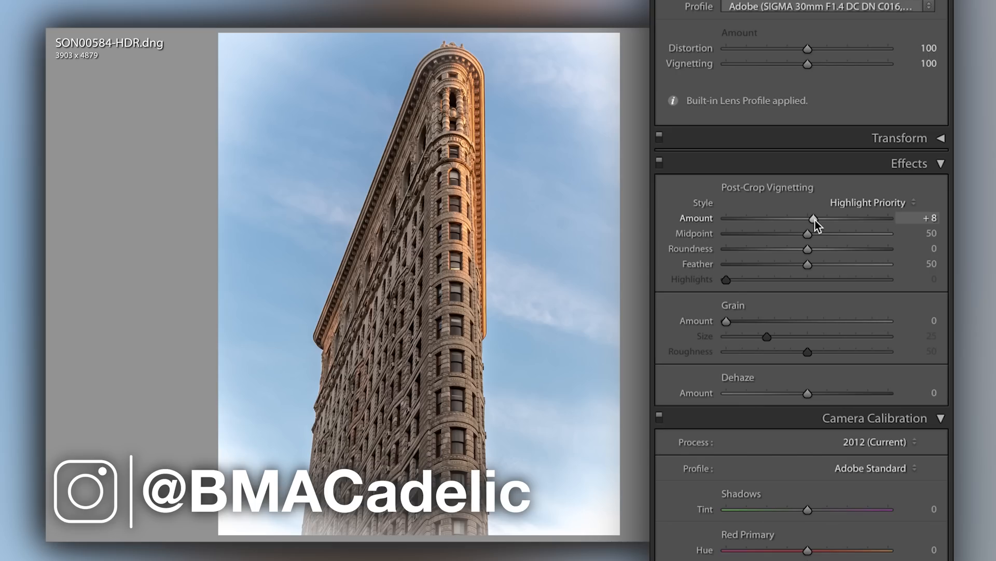
left_click_drag(814, 218, 824, 218)
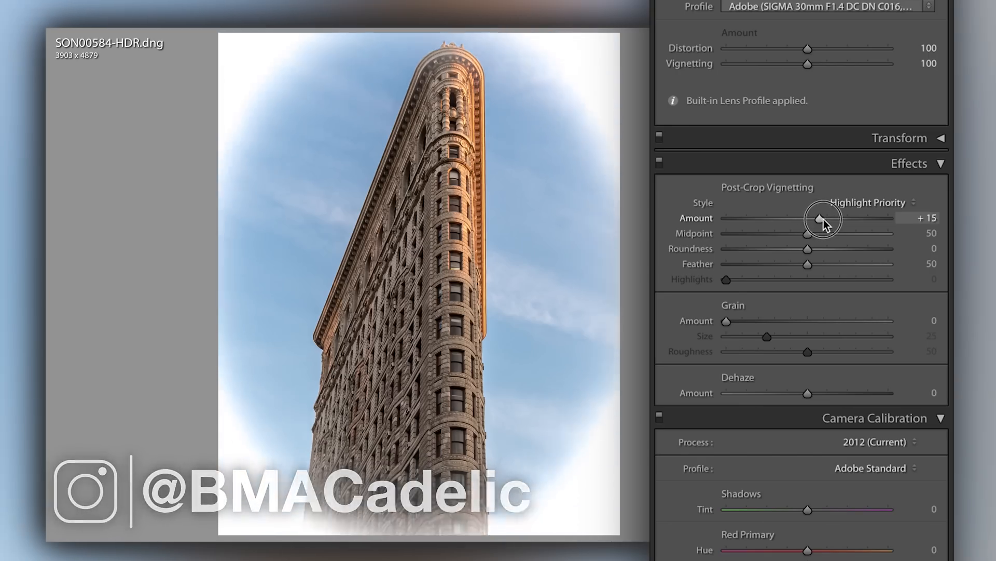
left_click_drag(817, 218, 824, 218)
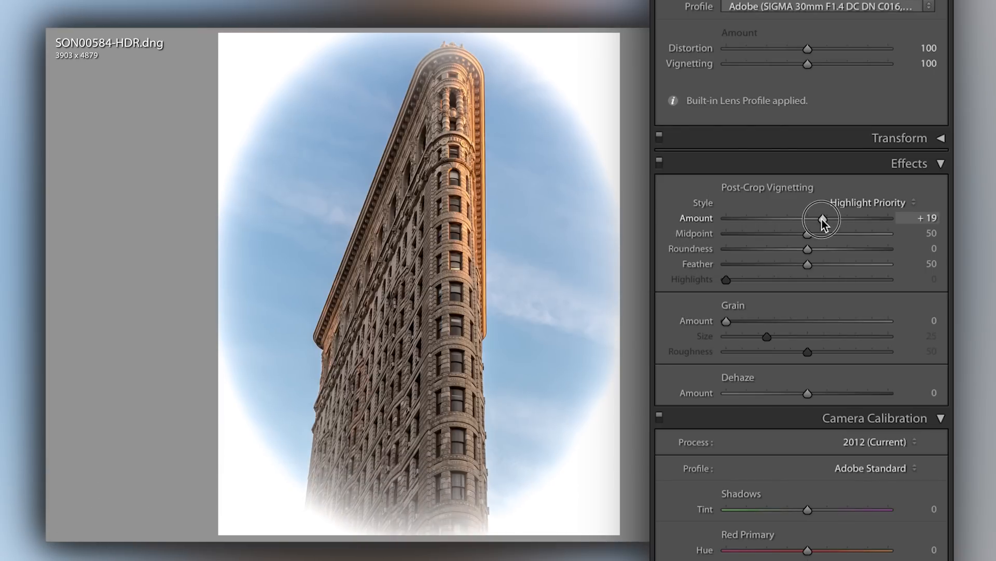
left_click_drag(822, 218, 800, 221)
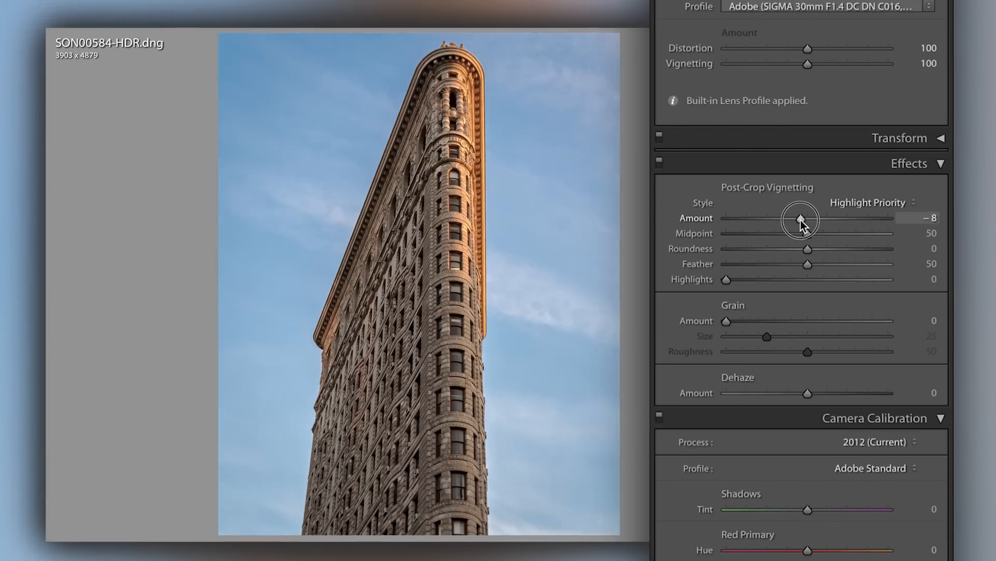
- Preview a near-maximum dark vignette, then ease the Amount back to a moderate value around -31
left_click_drag(799, 218, 782, 218)
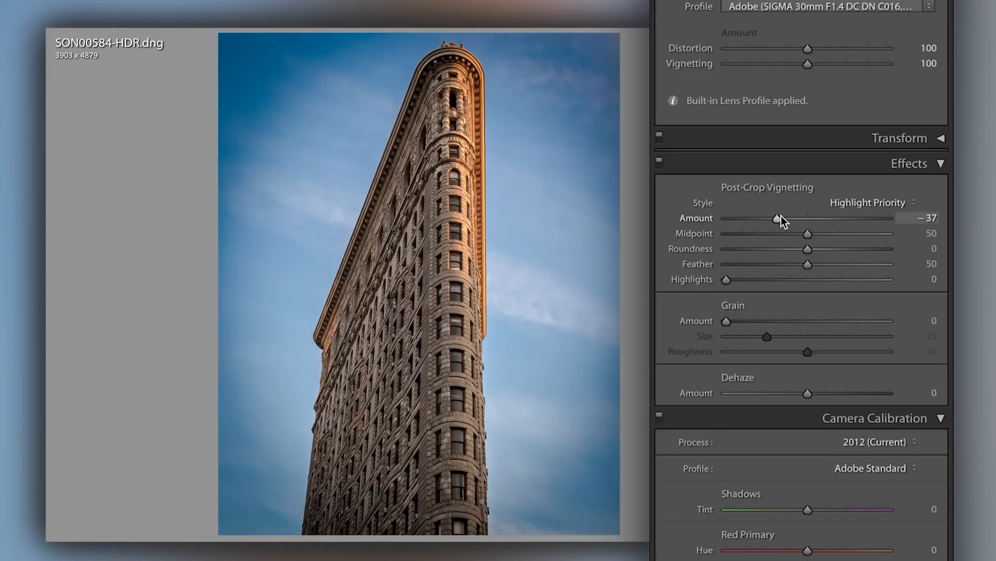
left_click_drag(776, 219, 790, 219)
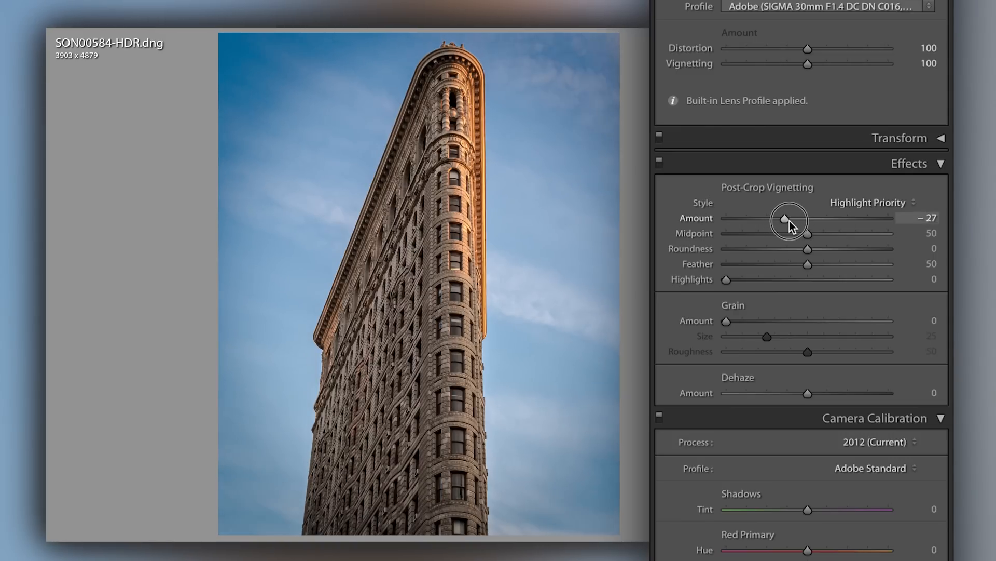
left_click_drag(788, 218, 734, 217)
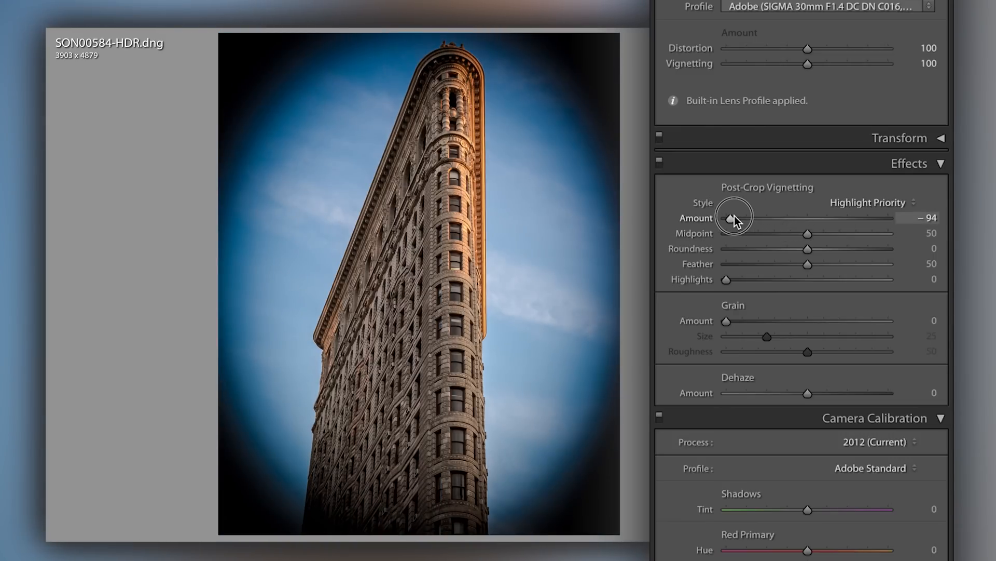
left_click_drag(730, 218, 774, 218)
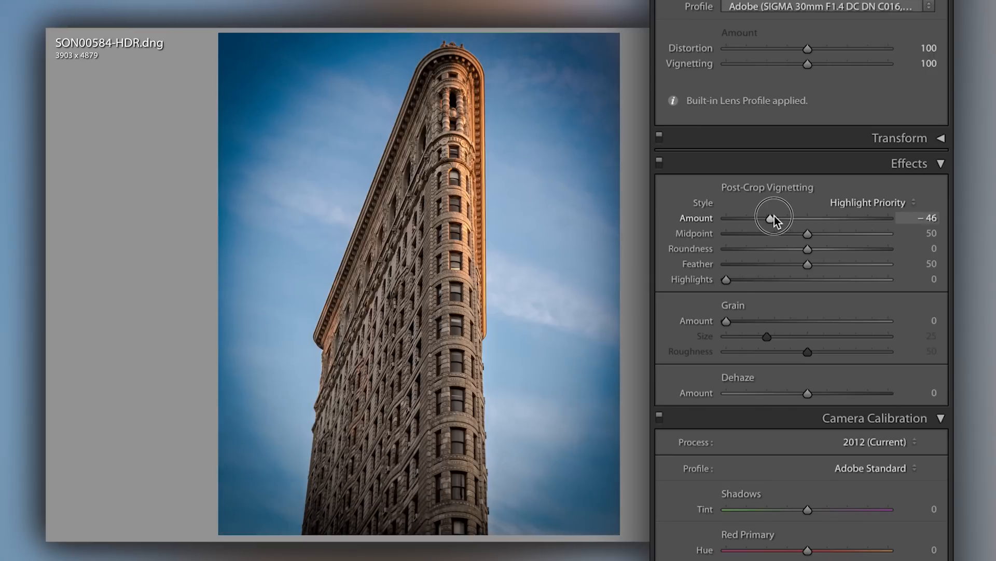
left_click_drag(774, 218, 781, 217)
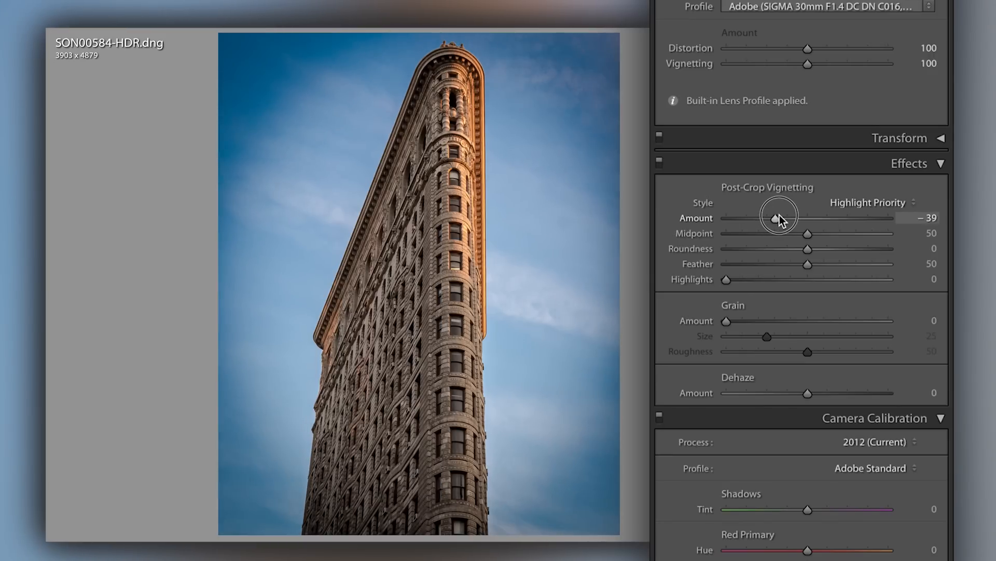
left_click_drag(780, 218, 787, 217)
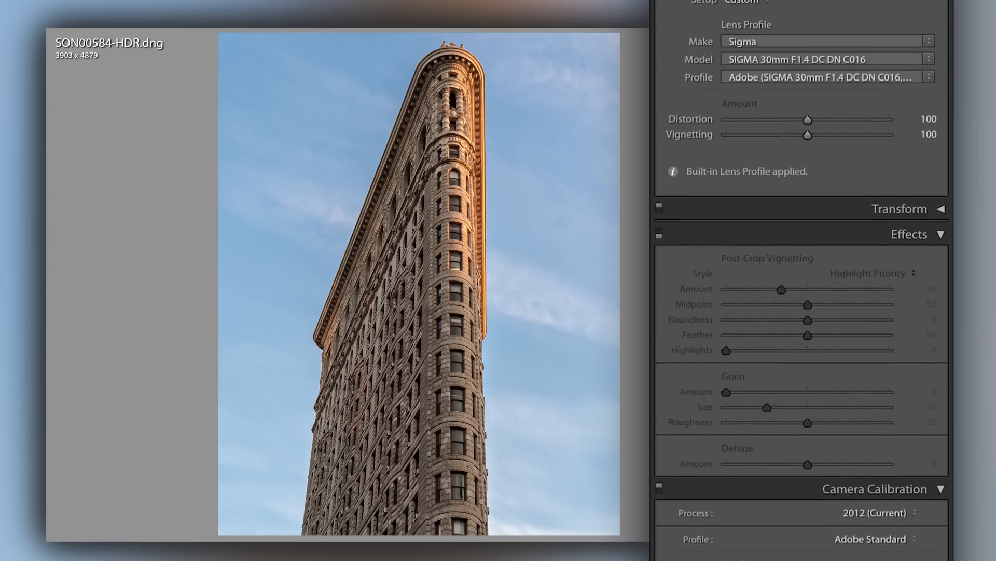
- Scroll the Develop panel up to show the histogram and tool strip
scroll("up", 3)
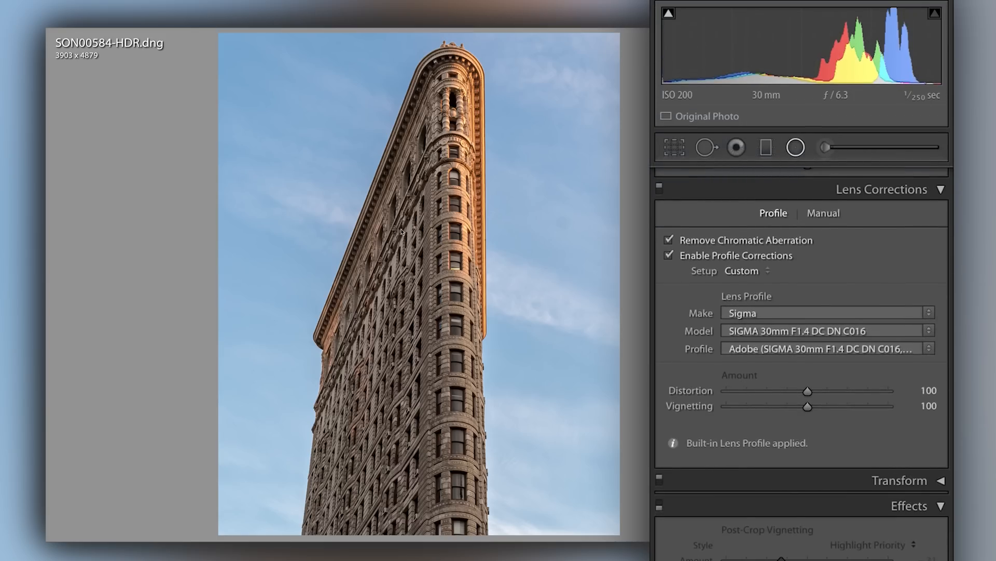